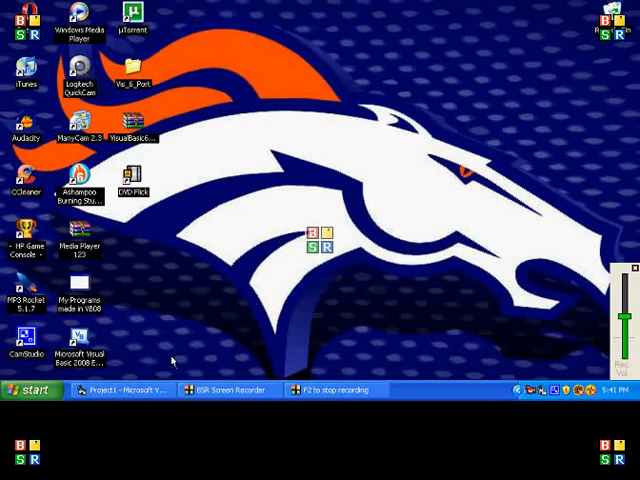
mouse_move(200, 332)
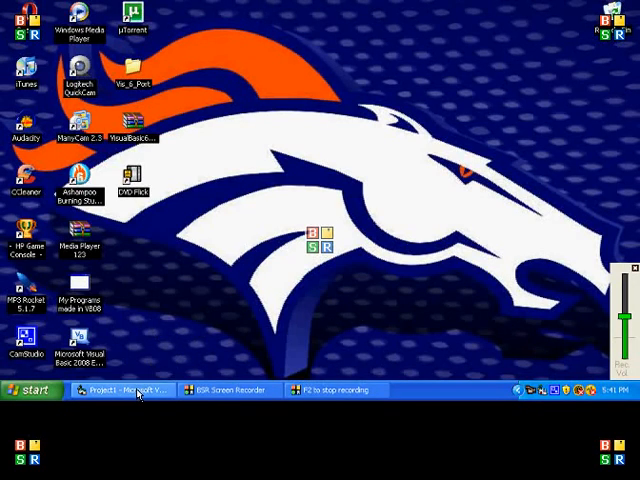
Bring the Visual Basic 6 project with blank Form1 to the front
click(120, 390)
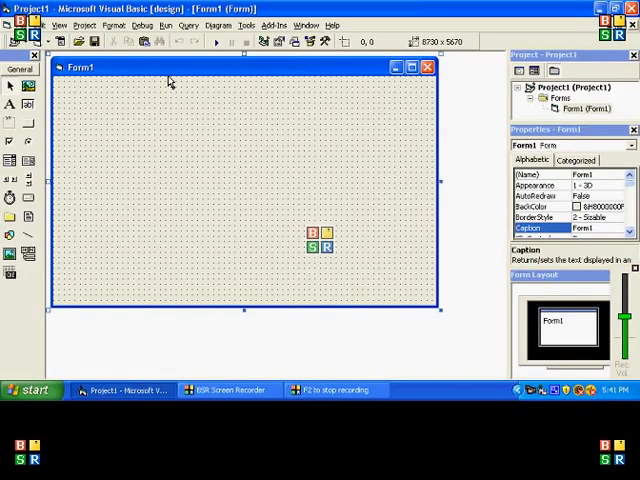
mouse_move(136, 228)
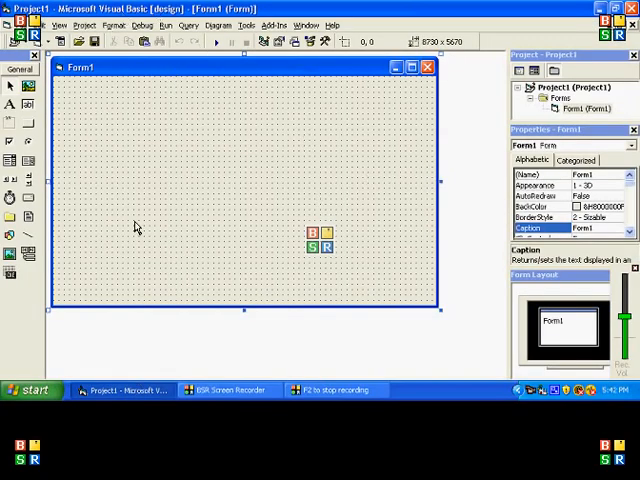
mouse_move(444, 312)
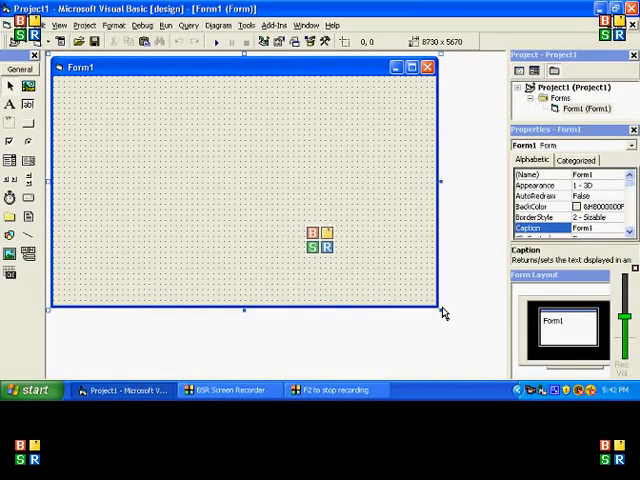
mouse_move(372, 288)
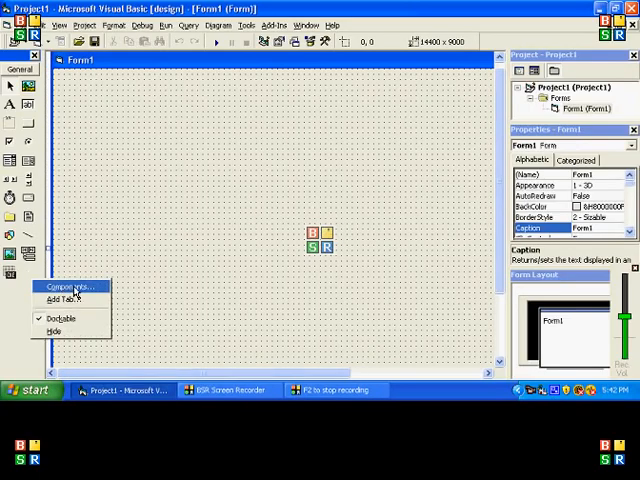
Add the Microsoft Internet Controls WebBrowser to the toolbox and form
click(64, 288)
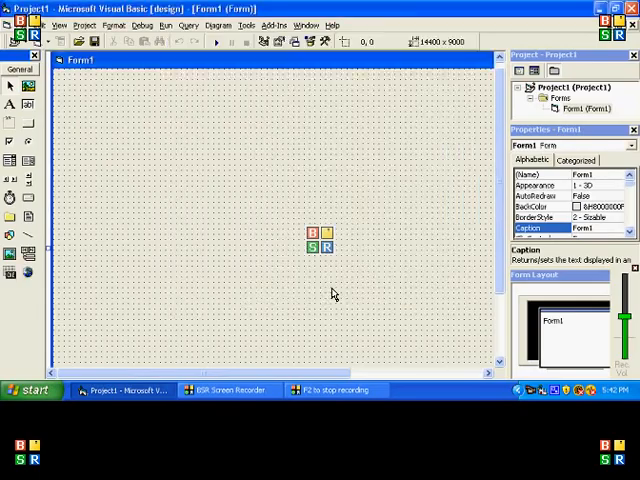
mouse_move(28, 272)
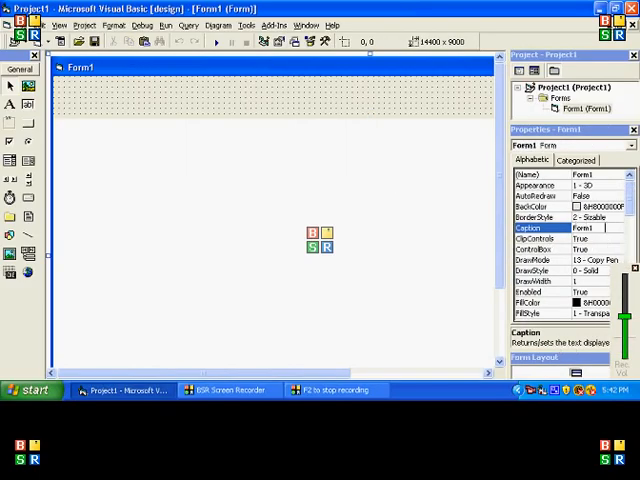
Set the form's Caption to 'Web Browser'
text(W)
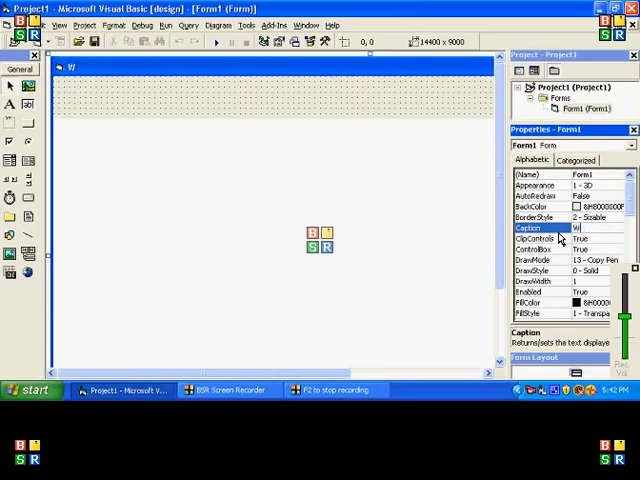
text(Web Browser)
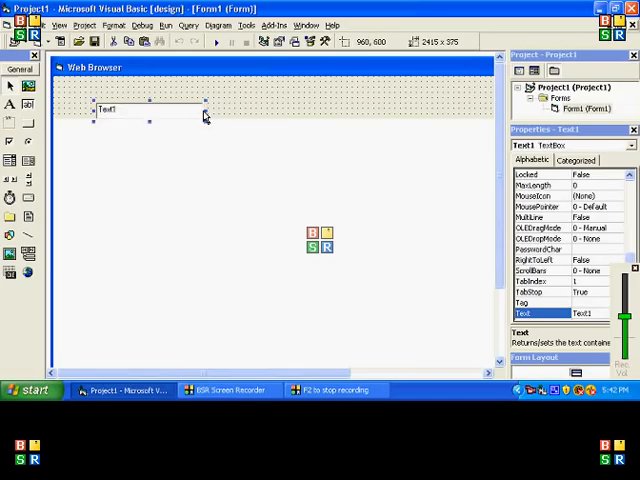
Stretch the Text1 address box wider across the top strip
drag(204, 112, 384, 110)
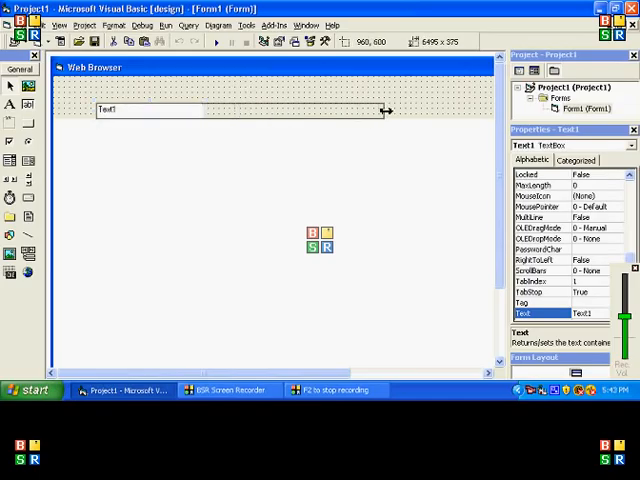
drag(386, 110, 396, 110)
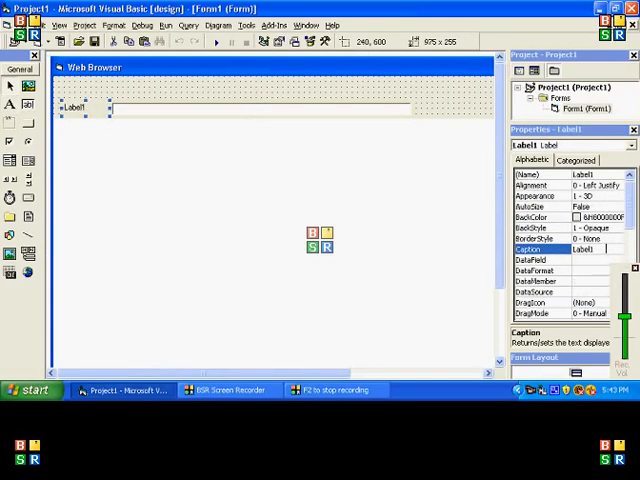
Caption Label1 'Search' and the new command button 'Go'
click(584, 250)
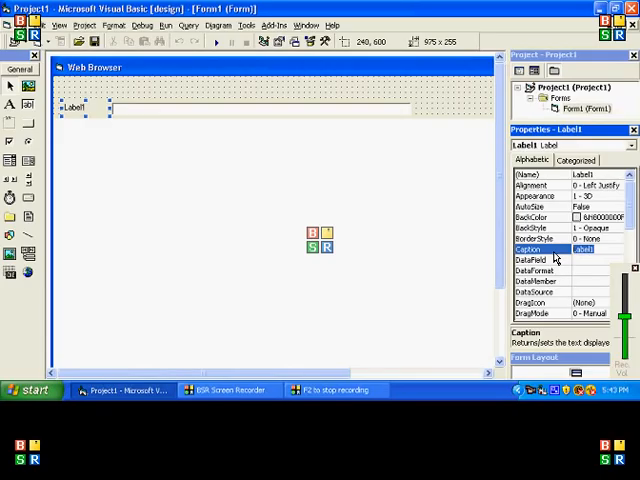
text(Search)
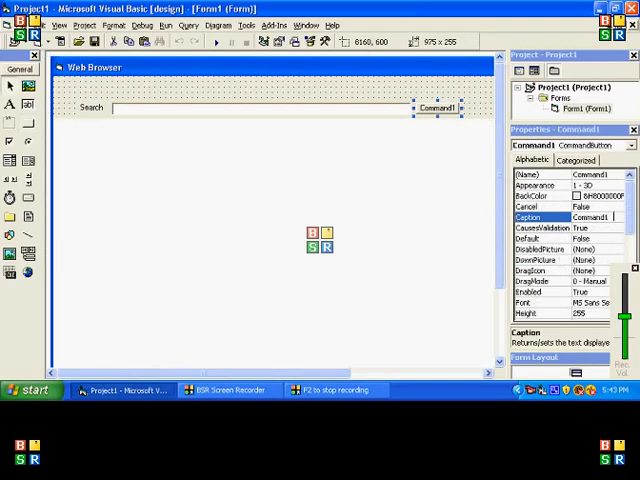
text(Go)
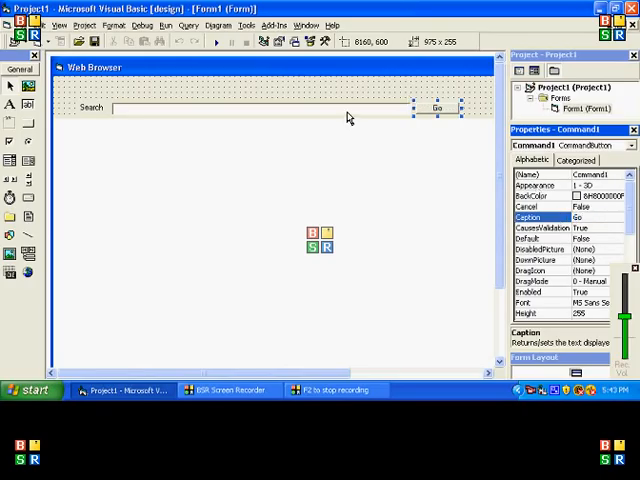
mouse_move(592, 232)
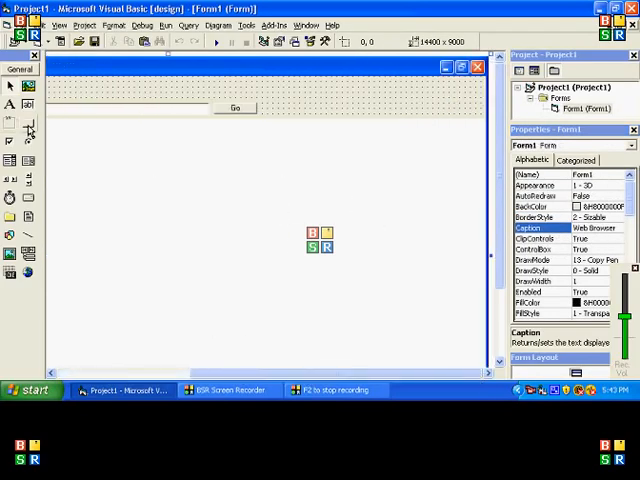
Draw Command2 and Command3 beside Go, captioned 'Back' and 'Forward'
drag(284, 92, 338, 118)
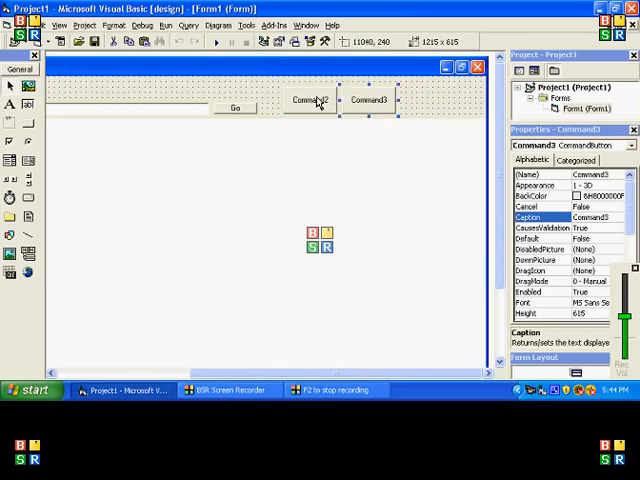
click(310, 100)
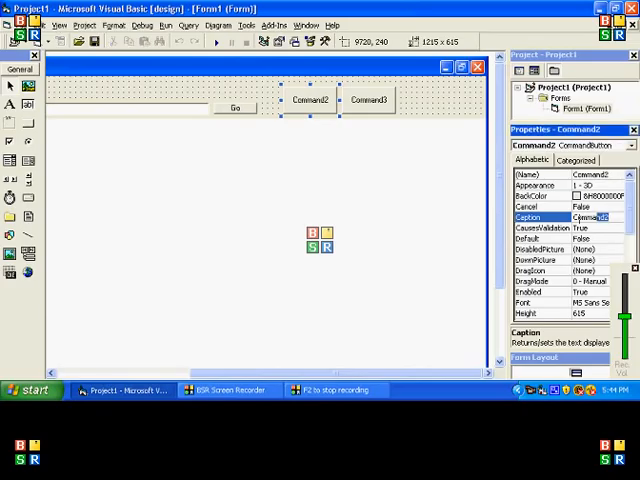
text(Back)
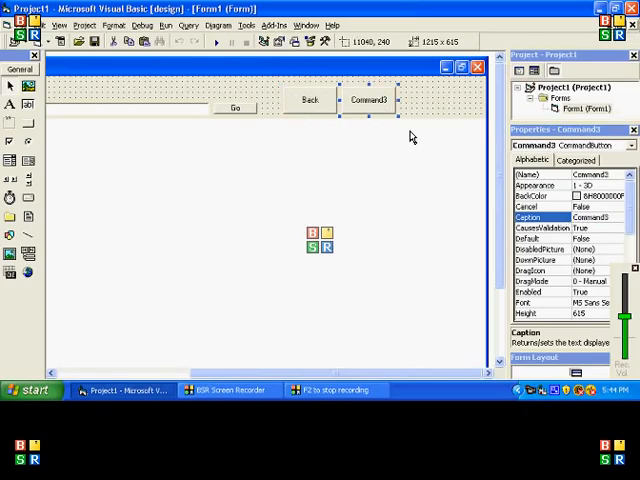
text(for)
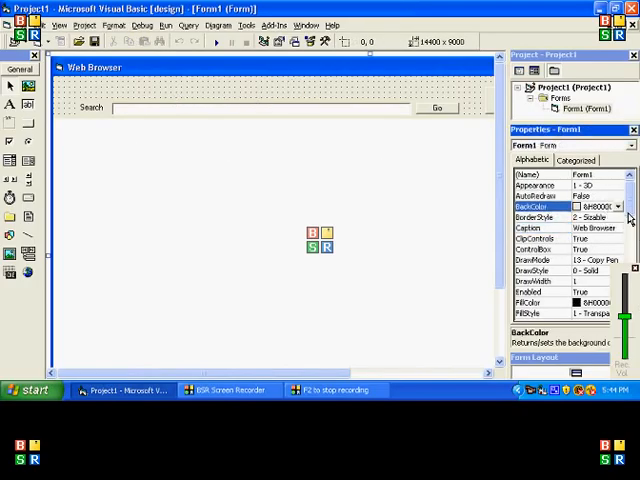
Choose a pink swatch from the Palette for the form's BackColor
click(618, 208)
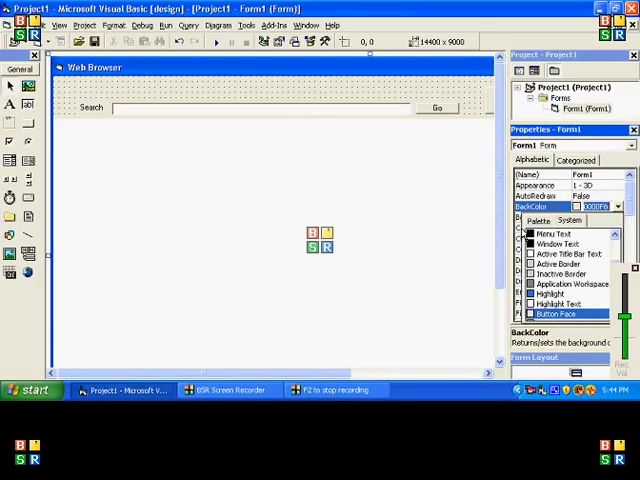
click(538, 220)
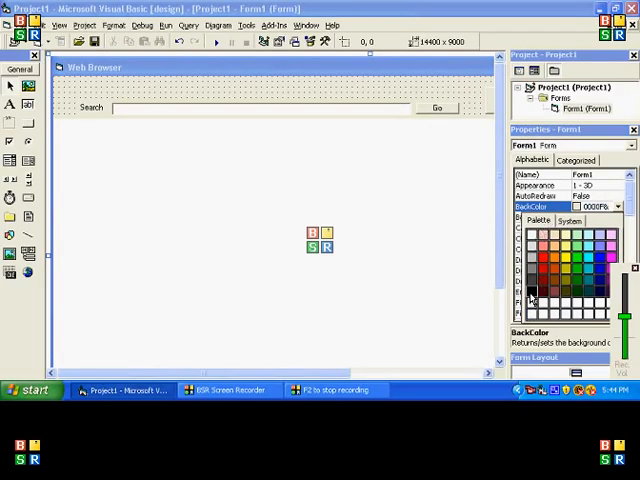
click(532, 294)
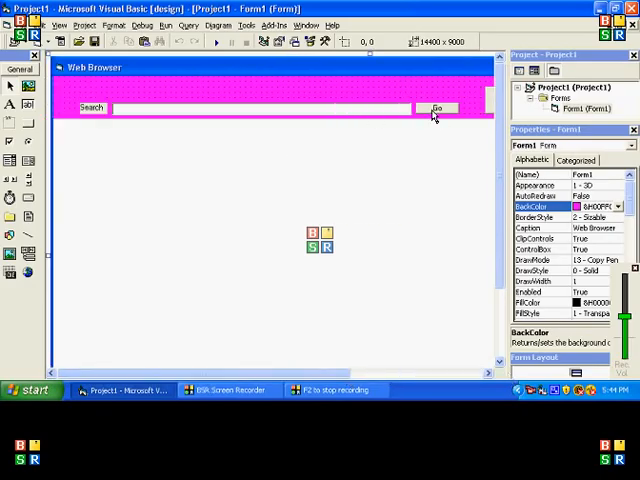
double_click(436, 108)
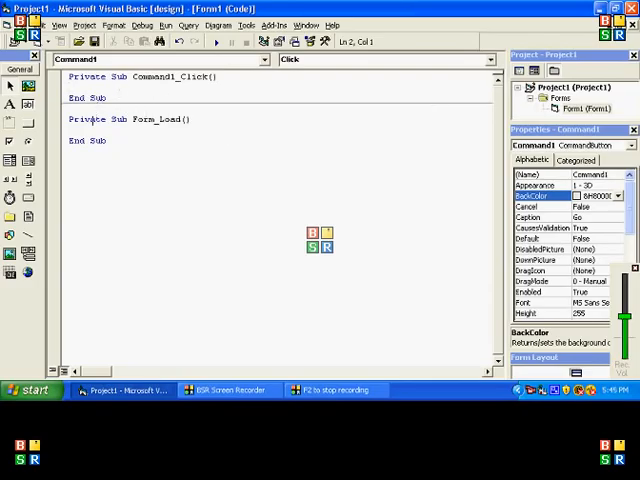
Write webbrowser1.Navigate2 Text1 in the Command1_Click procedure
text(webbrowser1.navigate2)
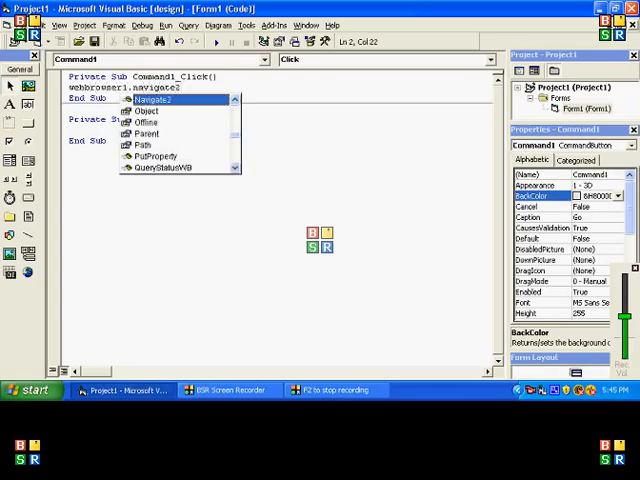
text(Navigate2 Text1)
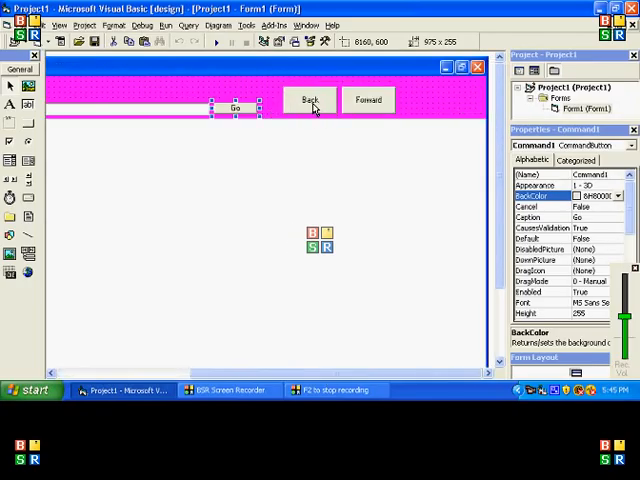
Write WebBrowser1.GoBack in Command2_Click and begin Command3_Click with WebBrowser1
double_click(308, 100)
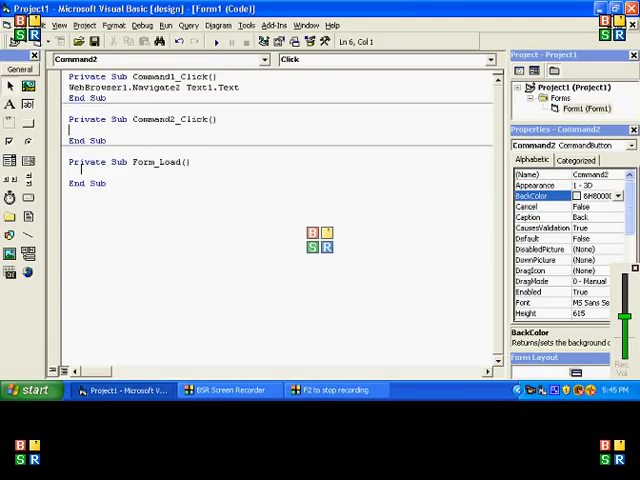
text(webbrowser1.)
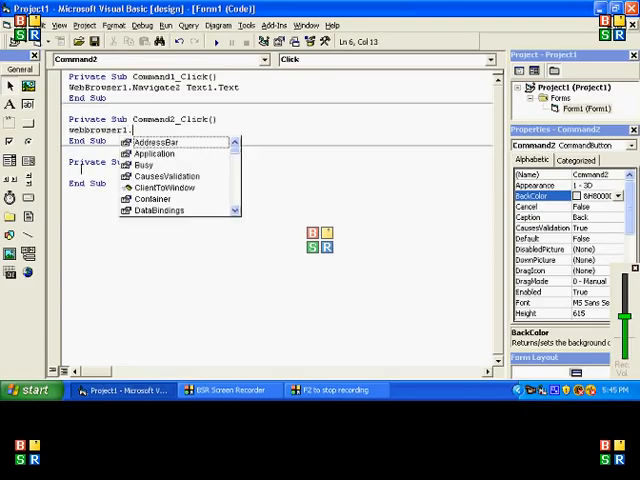
text(go)
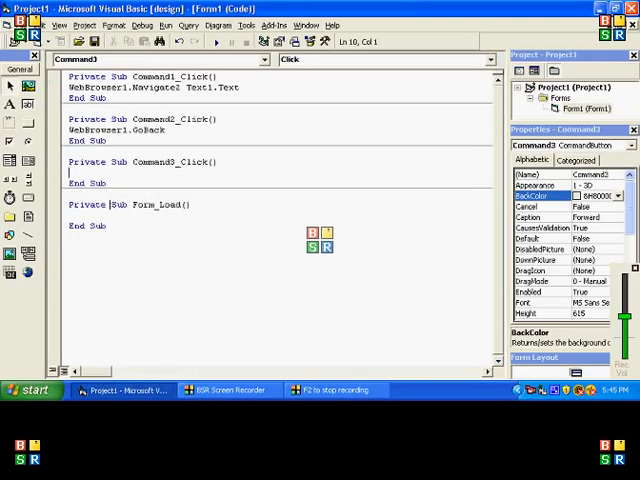
text(webbrowser)
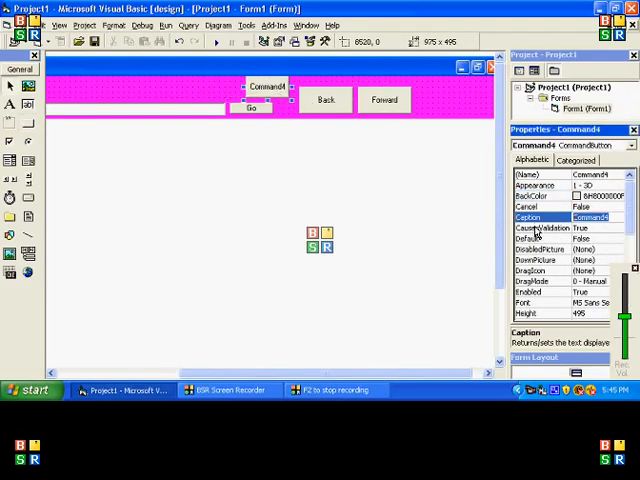
Caption Command4 'Refresh' and write WebBrowser1.Refresh in its Click procedure
text(Refresh)
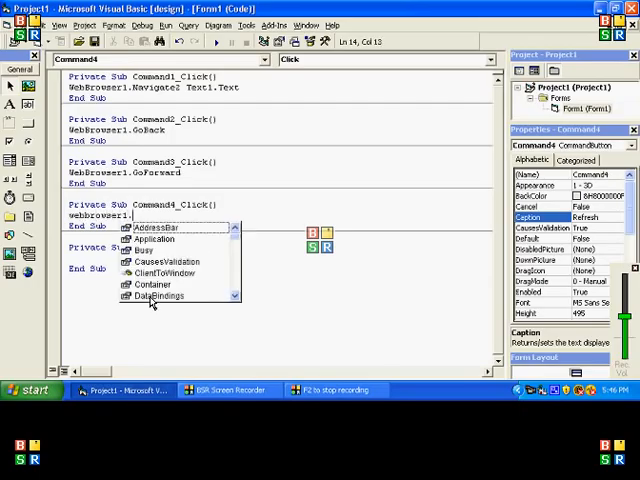
text(refr)
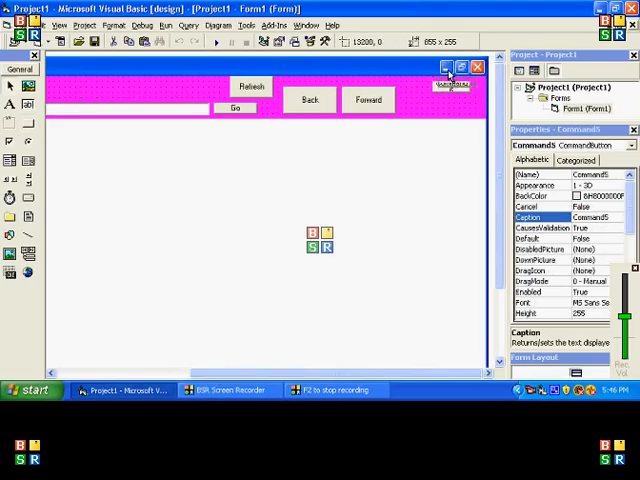
right_click(456, 84)
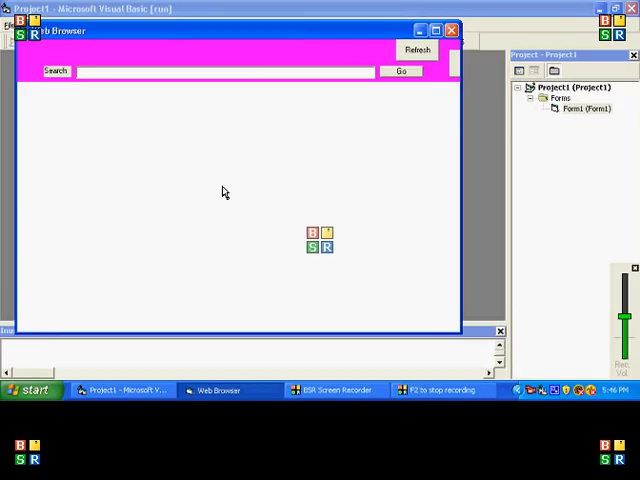
click(436, 30)
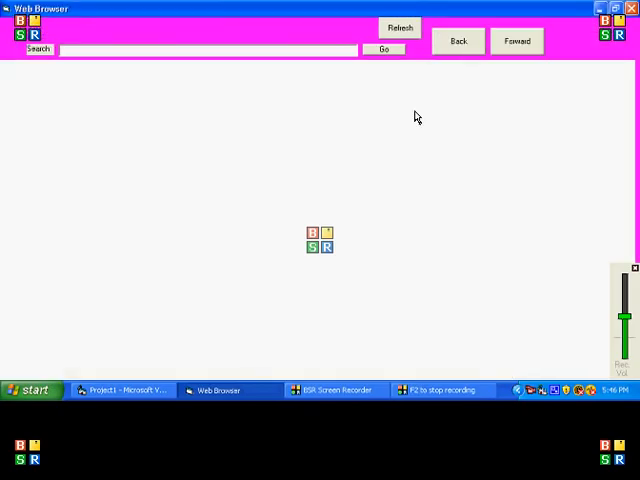
click(180, 50)
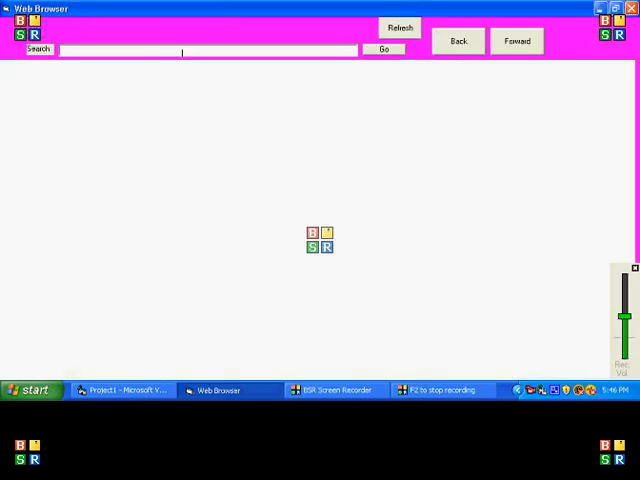
text(w)
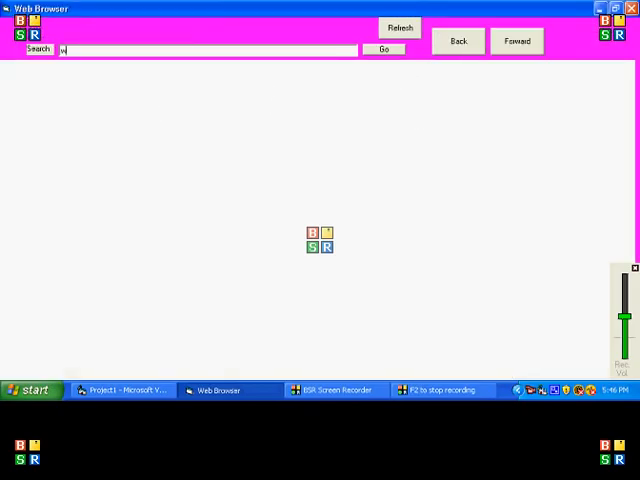
text(www.google.com)
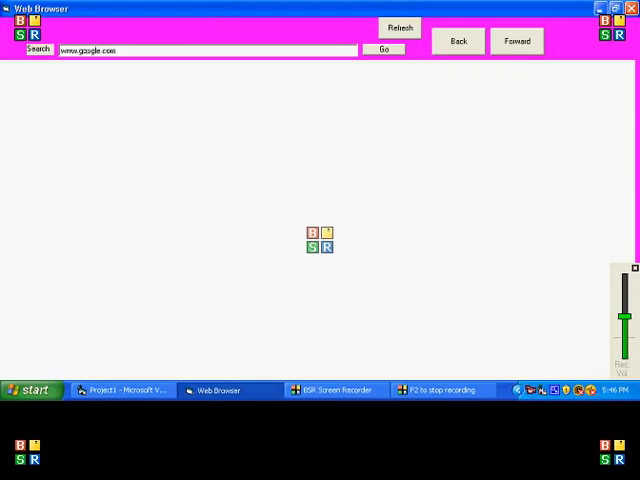
click(384, 50)
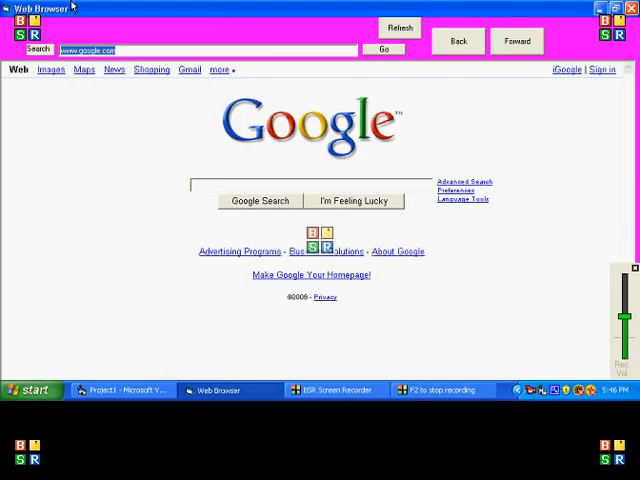
Load youtube.com with Go, then test the Forward button onto the YouTube page
text(youtube.com)
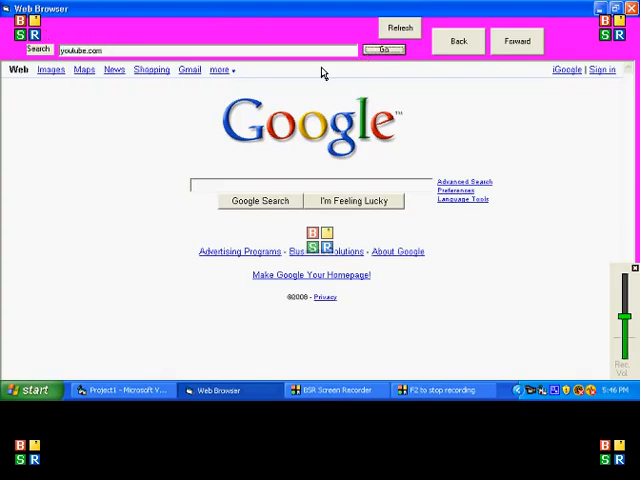
click(384, 50)
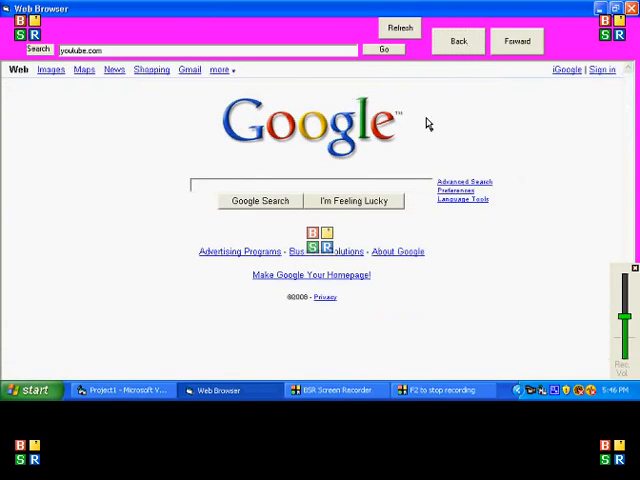
mouse_move(504, 64)
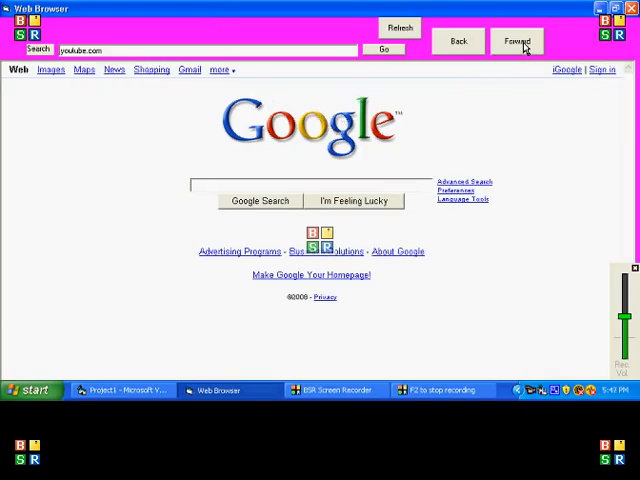
click(516, 40)
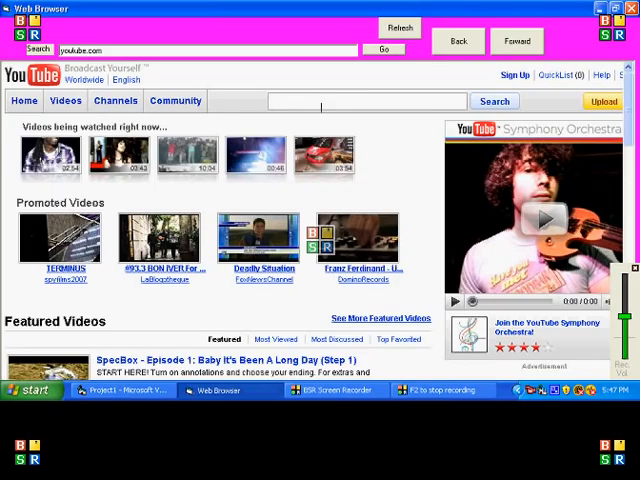
Search YouTube for 'funny' cats and start a funny cats video
text(funny cats)
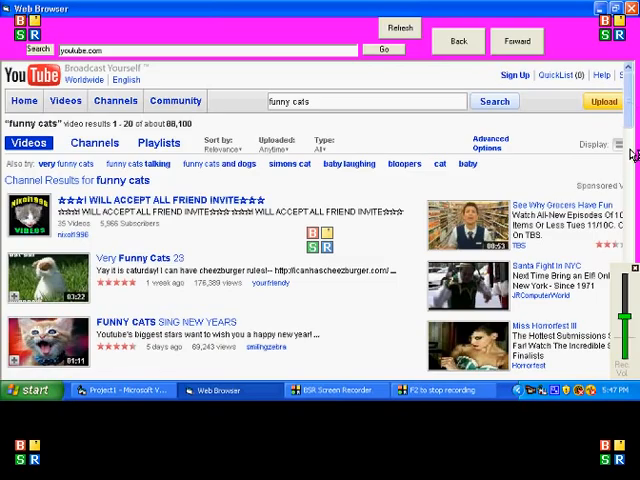
scroll(down, 3)
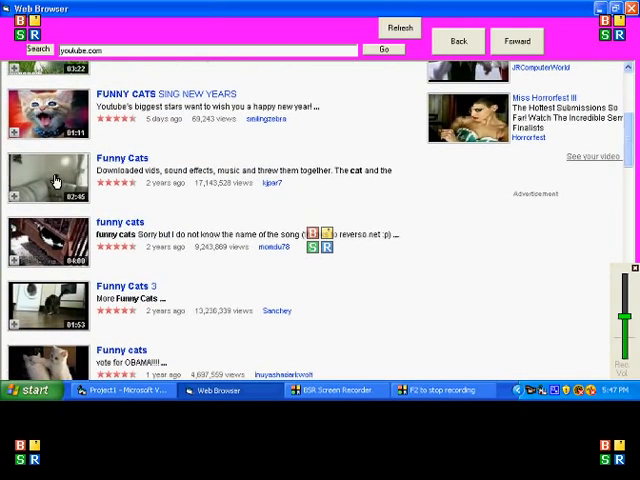
click(48, 176)
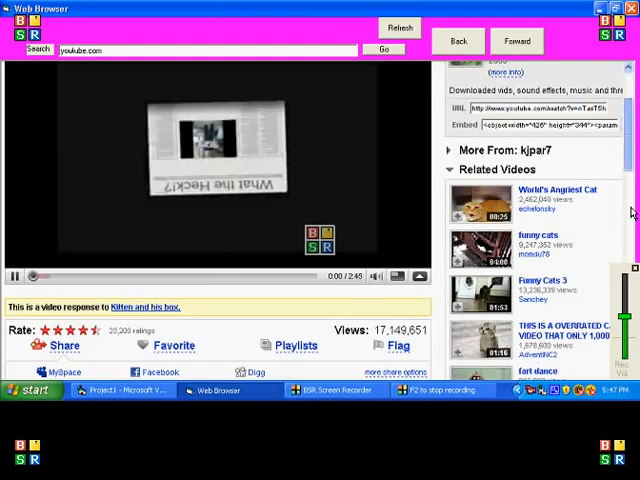
Scroll down the video page and reload it with the Refresh button
scroll(down, 3)
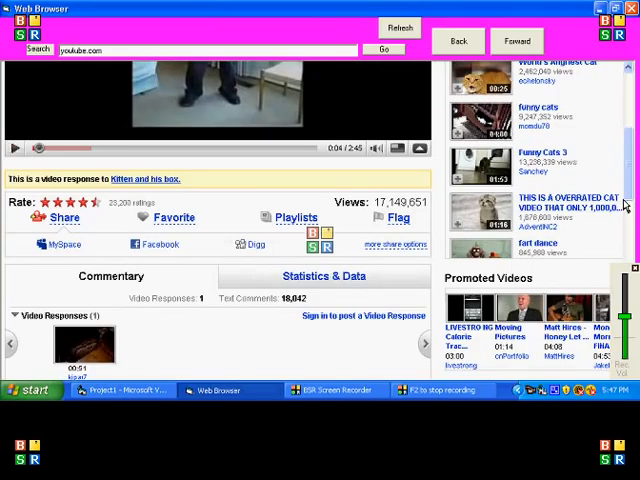
scroll(down, 3)
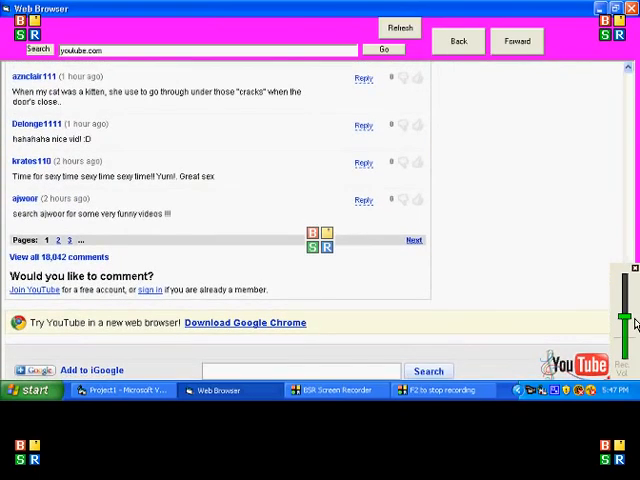
scroll(down, 3)
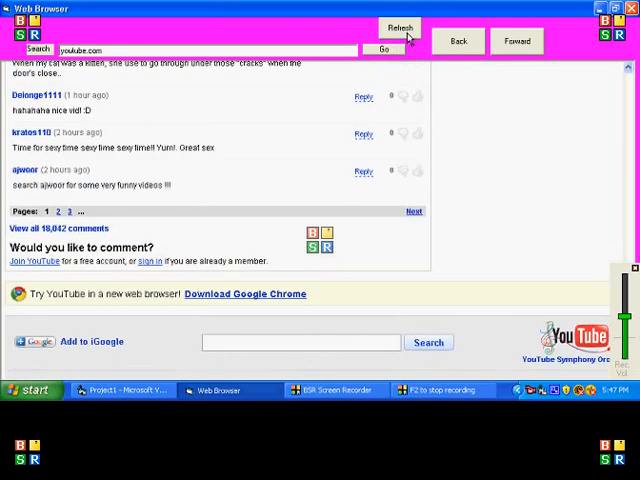
click(400, 28)
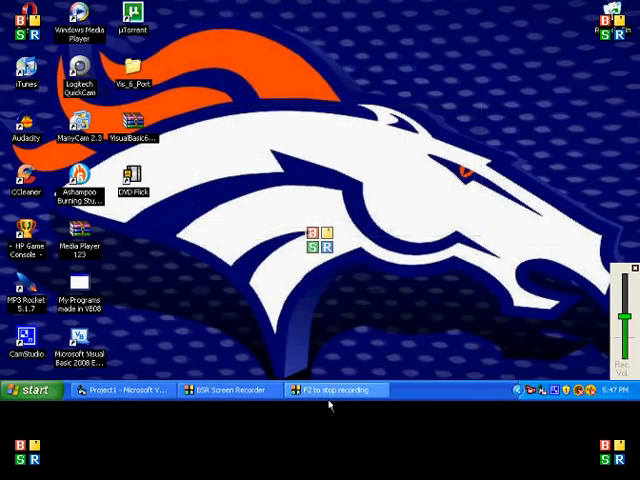
mouse_move(340, 348)
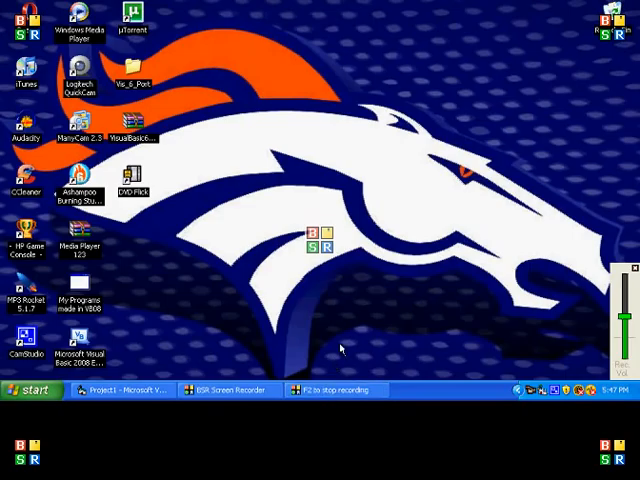